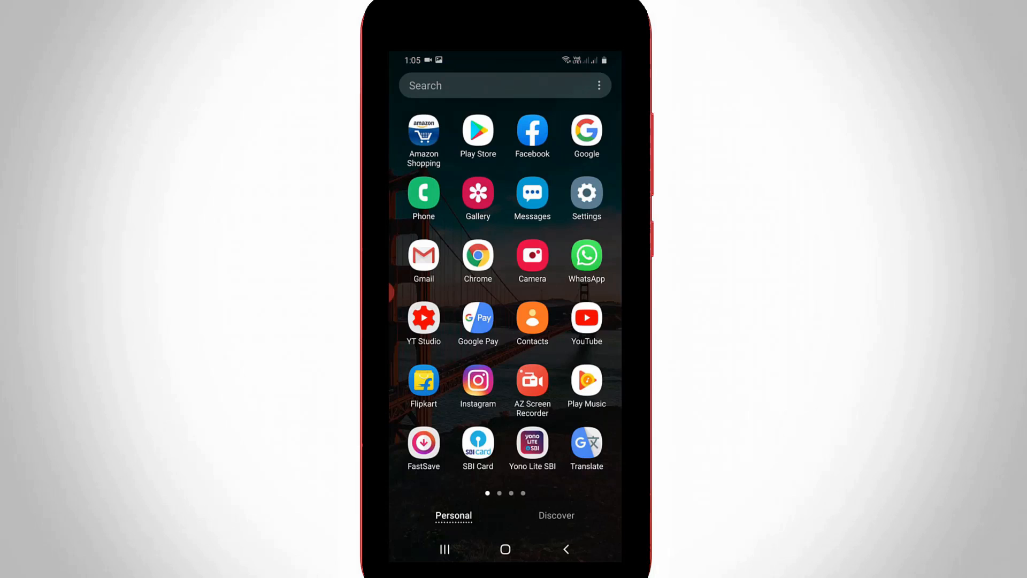
# Launch the YouTube app from the app drawer
pyautogui.click(587, 317)
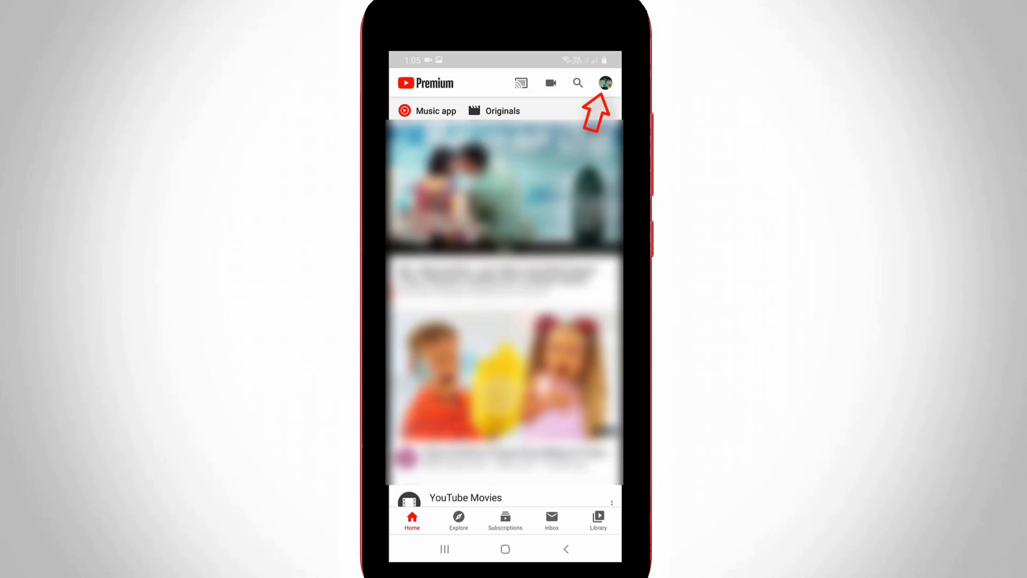
# Go to Paid memberships from the account menu, showing Premium individual at ₹129/mo
pyautogui.click(611, 83)
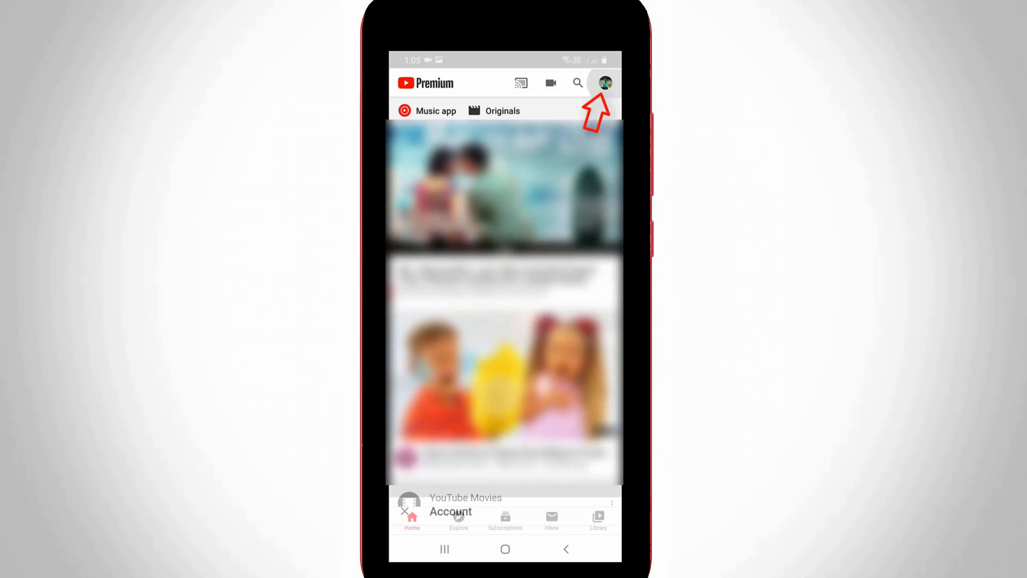
pyautogui.click(608, 84)
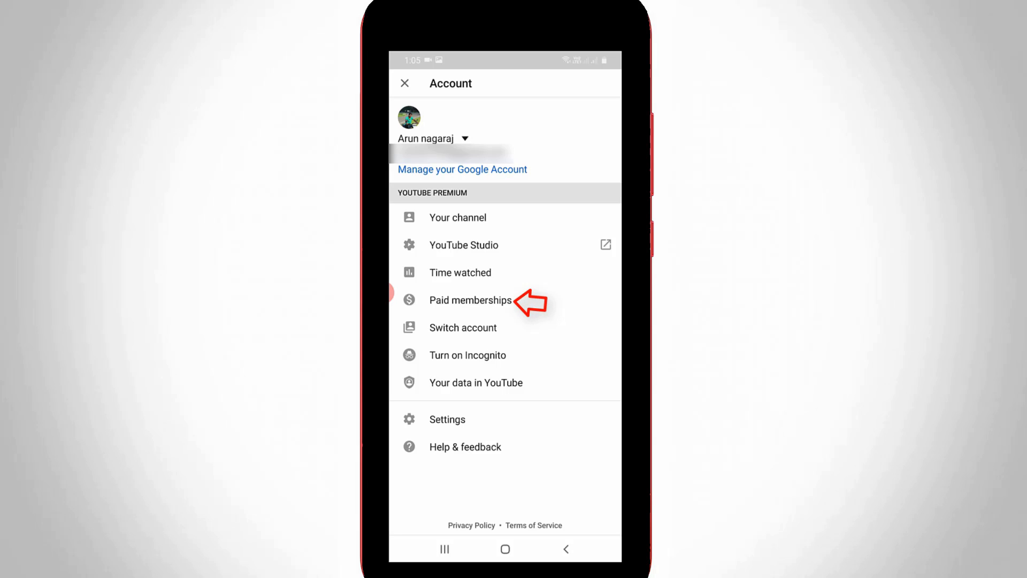
pyautogui.click(471, 299)
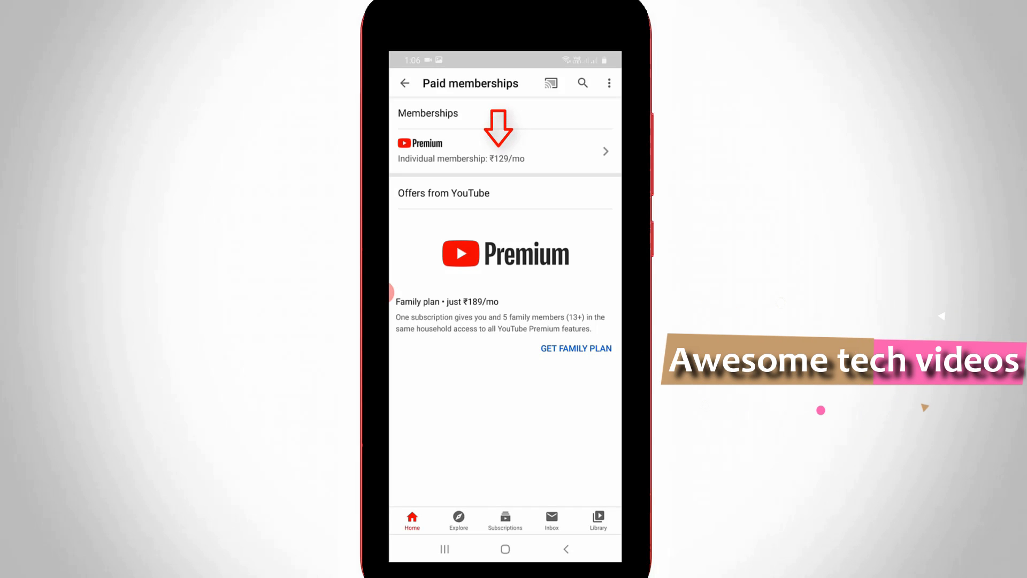
# Deactivate the Premium membership from its details, reaching the pause-instead offer
pyautogui.click(504, 150)
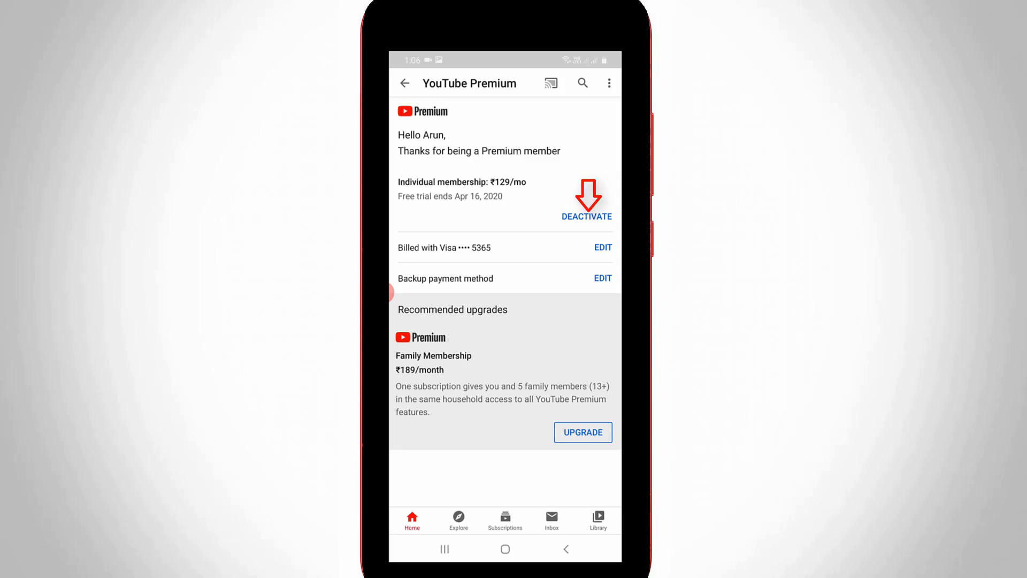
pyautogui.click(586, 217)
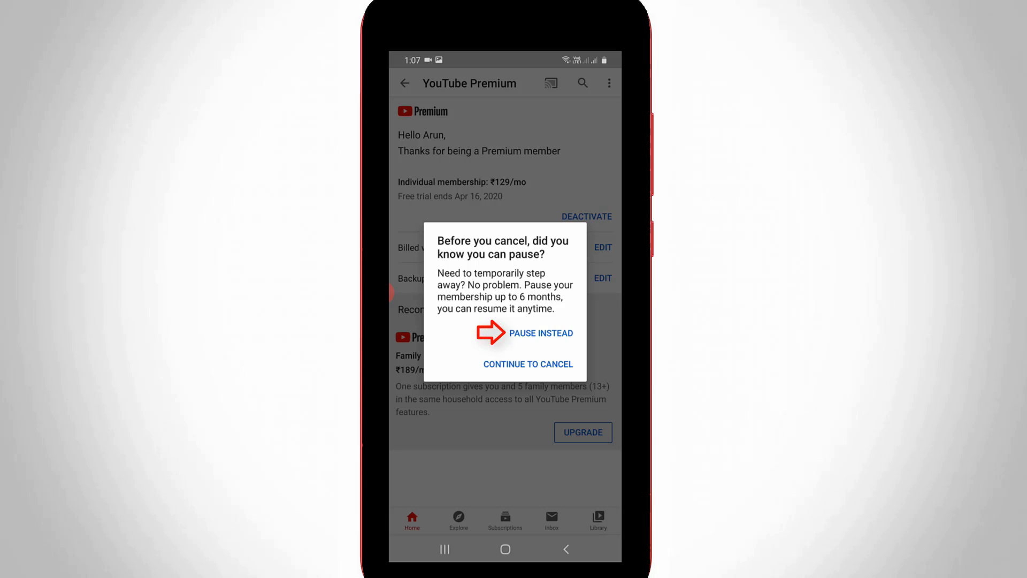
# Explore pausing the membership up to 6 months, then cancel without pausing
pyautogui.click(540, 332)
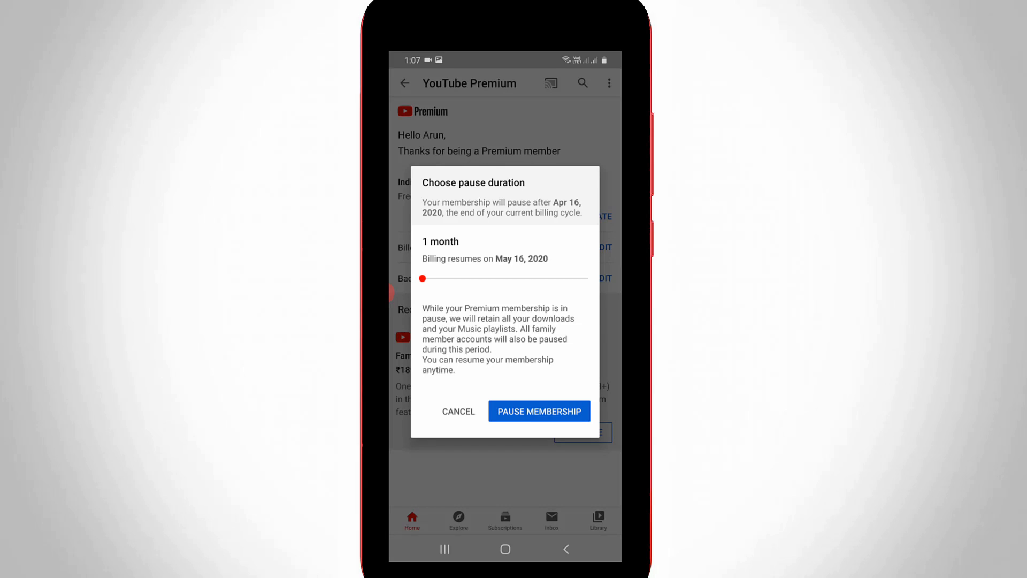
pyautogui.moveTo(422, 278); pyautogui.dragTo(554, 278)
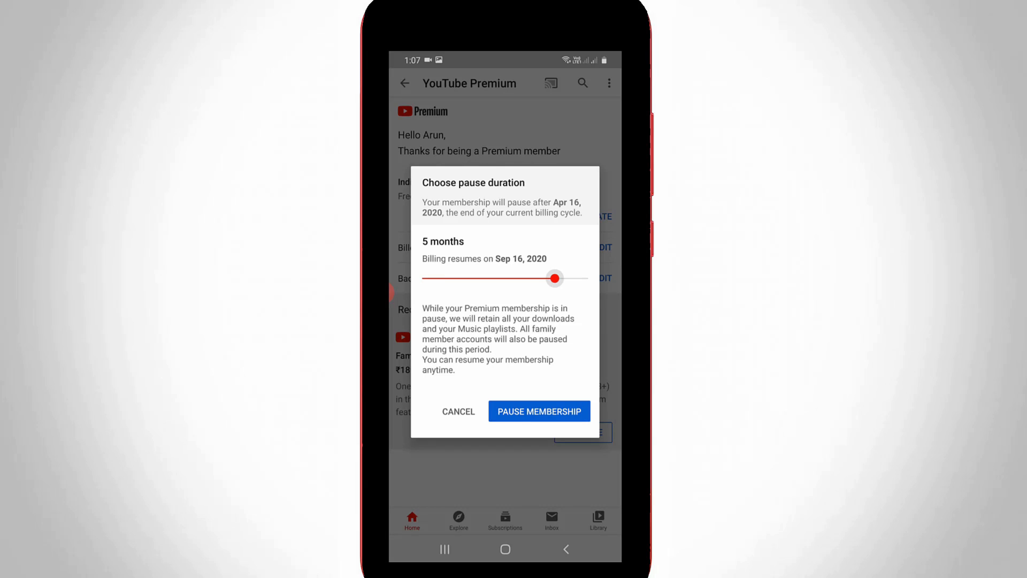
pyautogui.moveTo(554, 279); pyautogui.dragTo(589, 278)
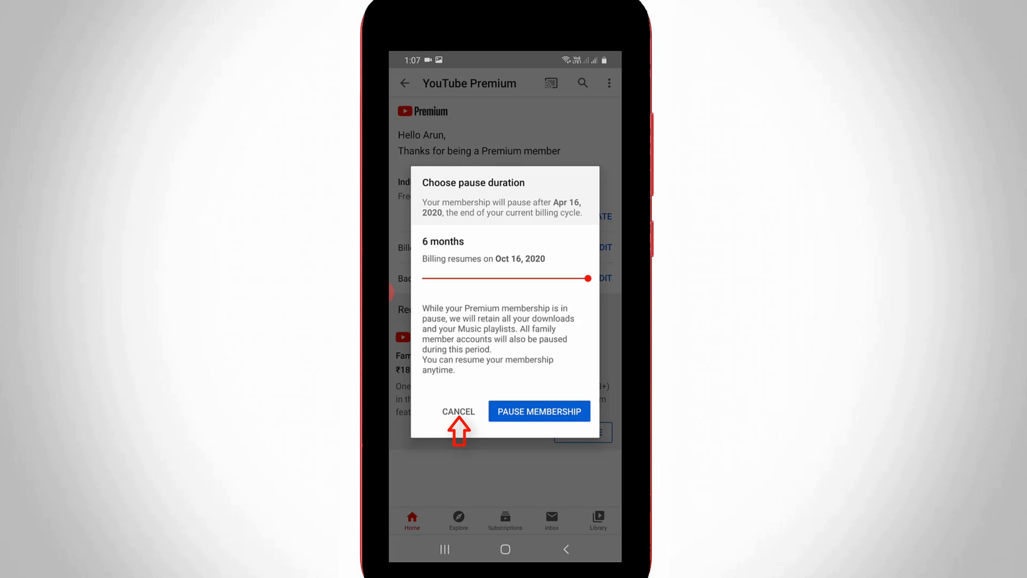
pyautogui.click(458, 411)
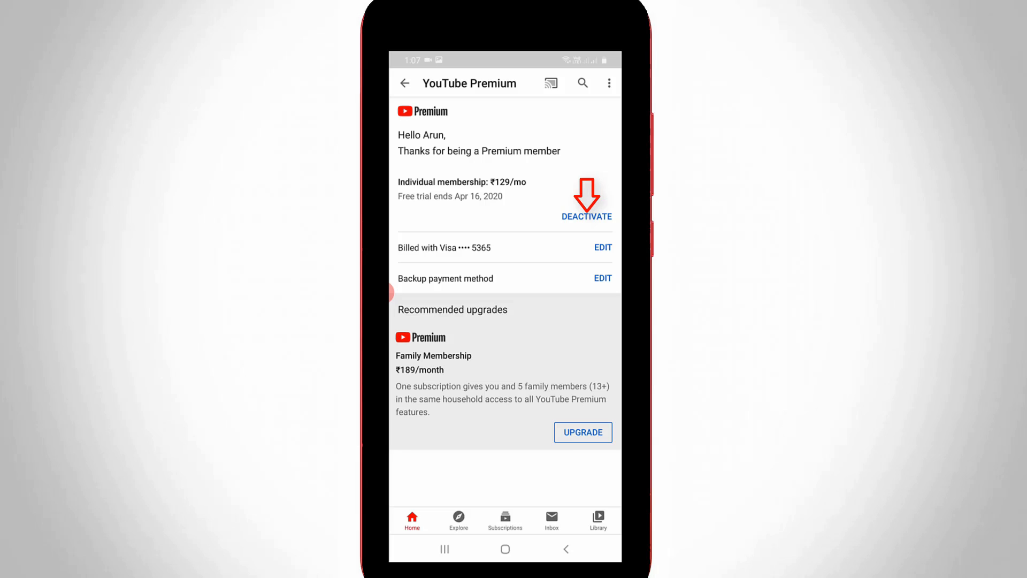
# Continue cancelling Premium with 'It doesn't fit my budget' and reach the final confirmation
pyautogui.click(587, 216)
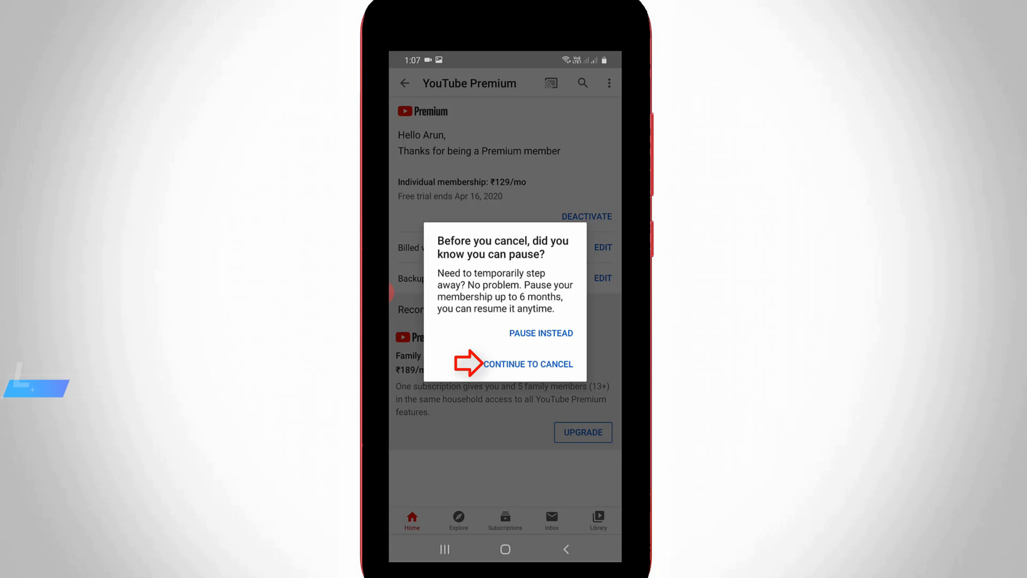
pyautogui.click(529, 364)
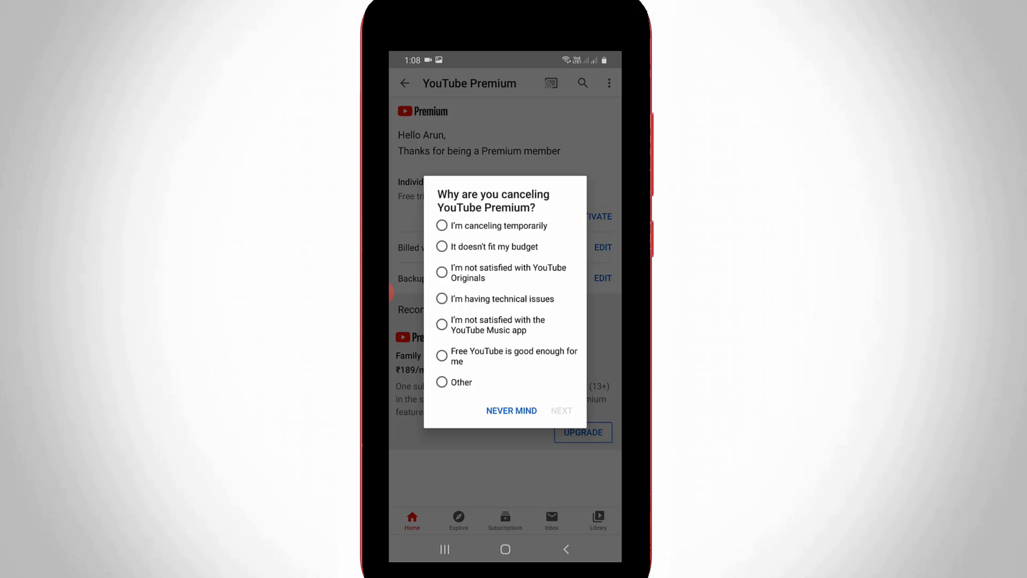
pyautogui.click(441, 246)
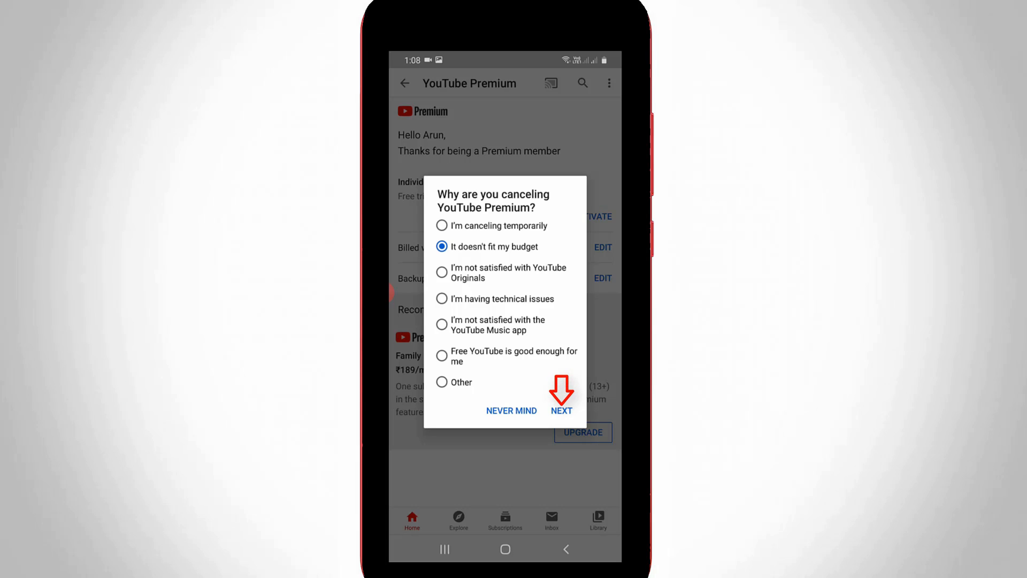
pyautogui.click(561, 410)
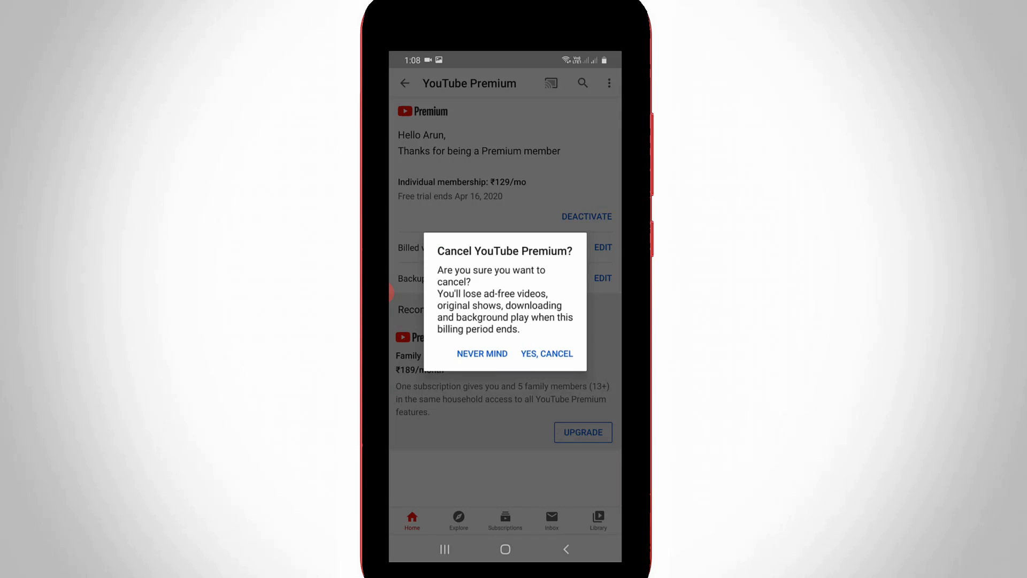